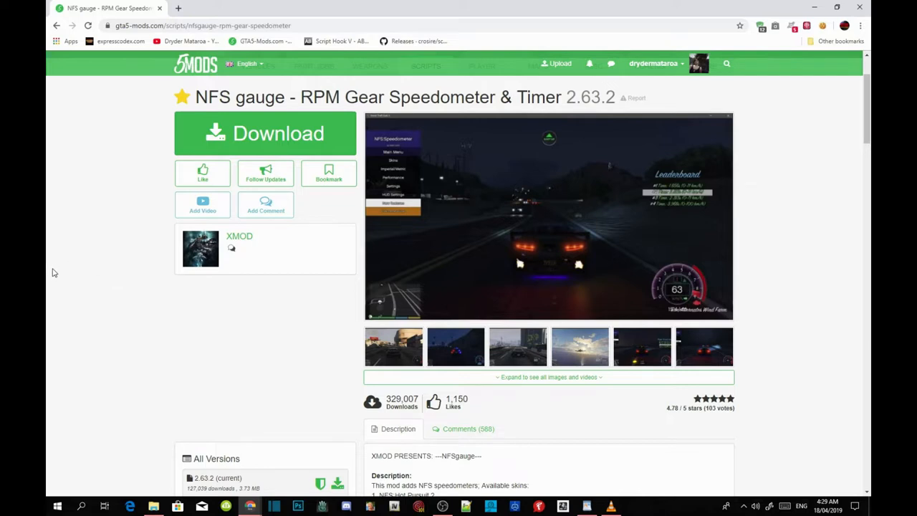
pyautogui.moveTo(46, 146)
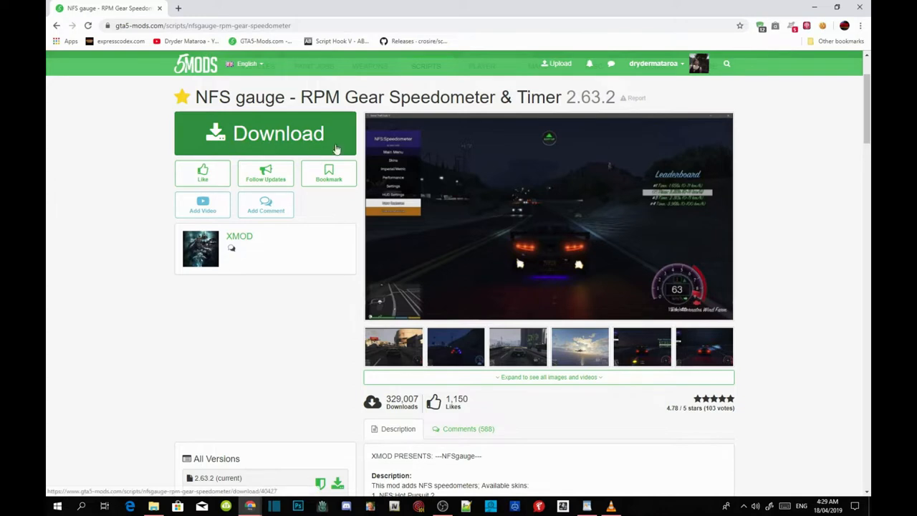
pyautogui.moveTo(321, 143)
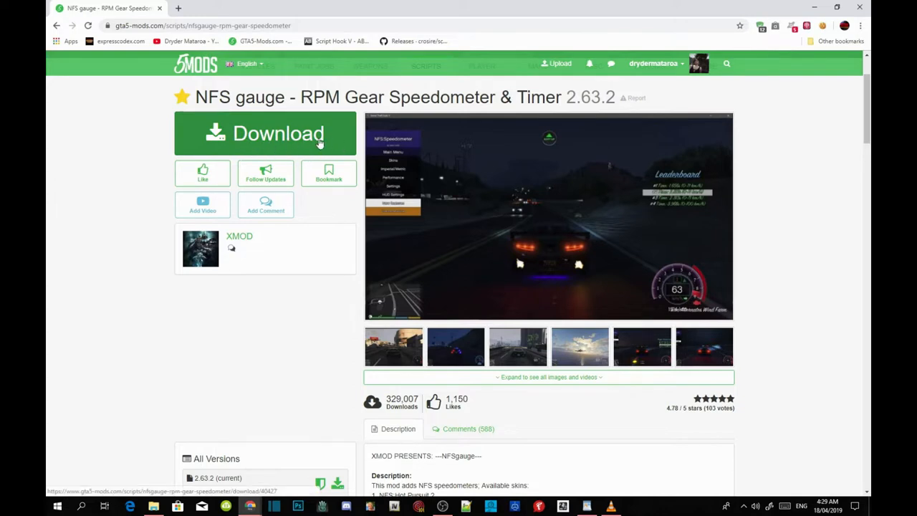
pyautogui.moveTo(311, 143)
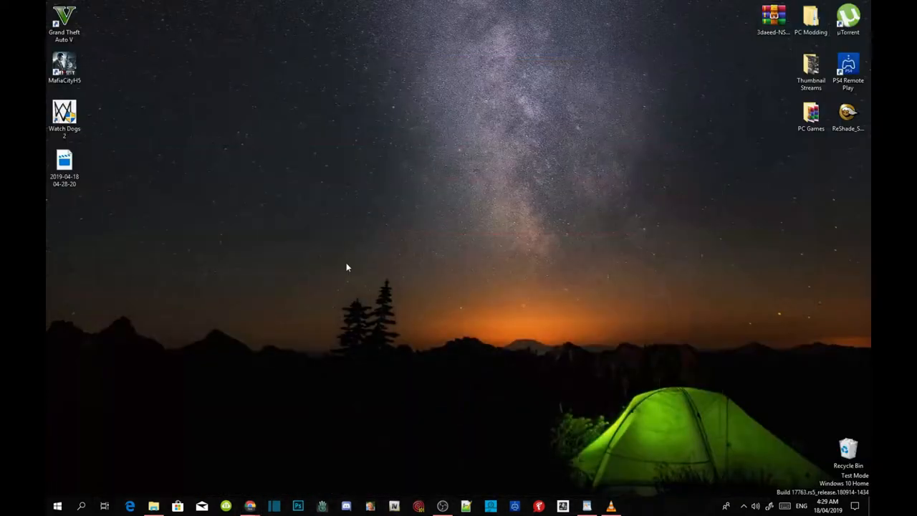
# - Reach the game's install folder via Open file location on the Grand Theft Auto V desktop shortcut
pyautogui.click(65, 21)
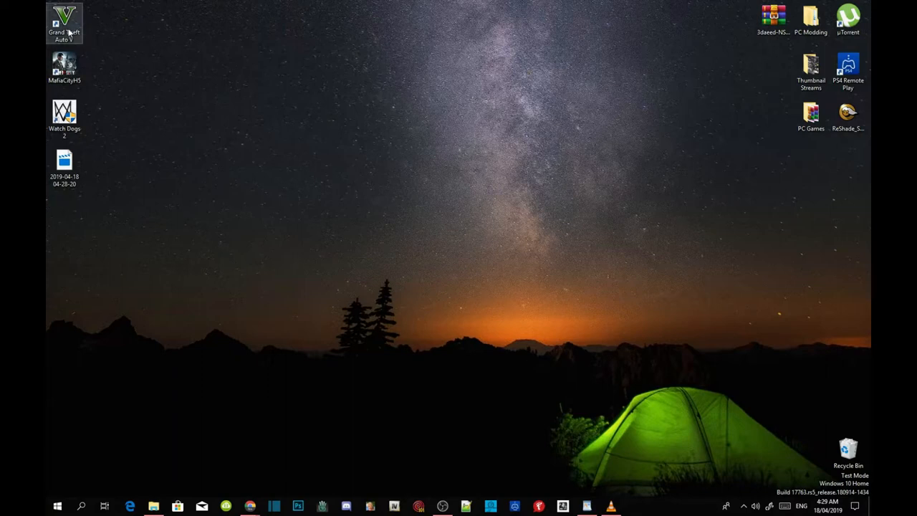
pyautogui.rightClick(64, 21)
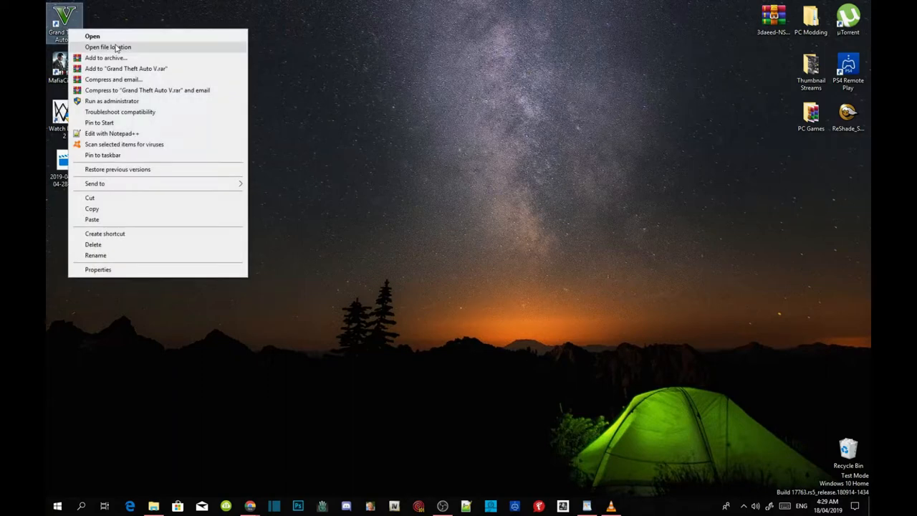
pyautogui.click(107, 46)
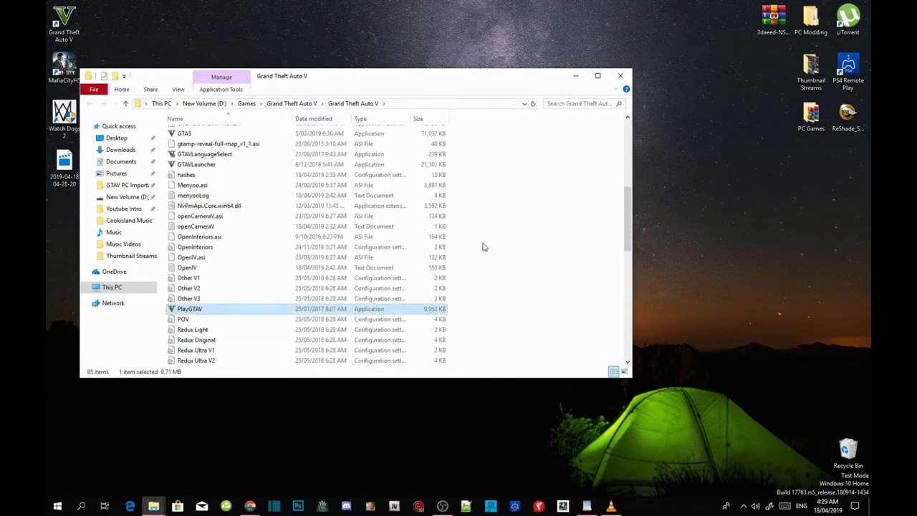
pyautogui.scroll(-3)
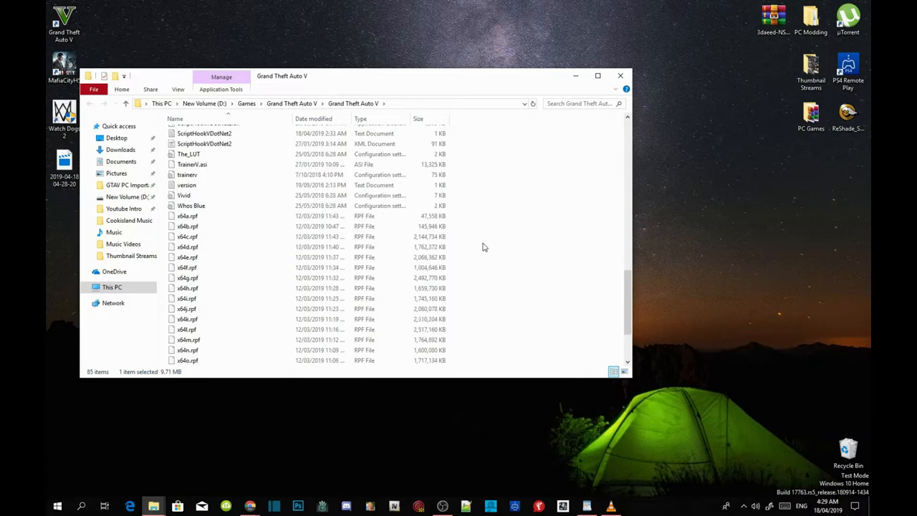
pyautogui.scroll(-3)
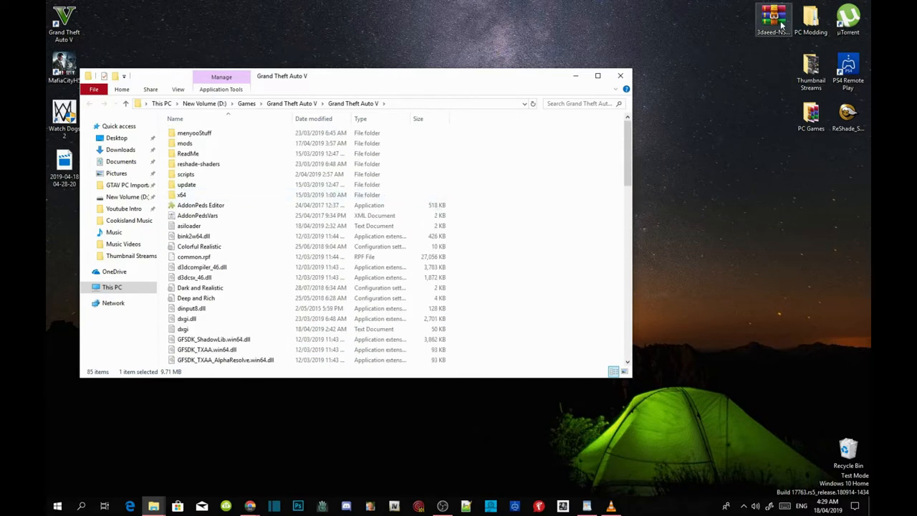
pyautogui.moveTo(774, 20)
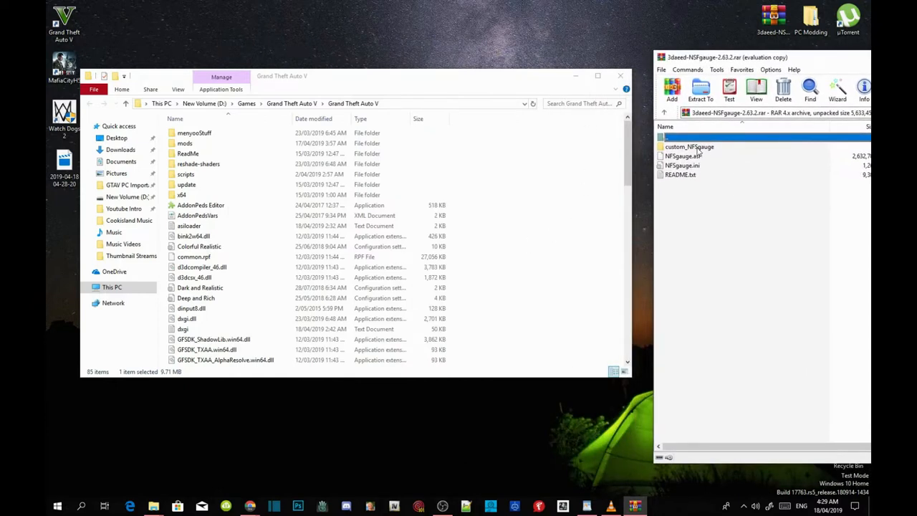
# - Drag custom_NFSgauge, NFSgauge.asi and NFSgauge.ini from the archive into the GTA V folder and close WinRAR
pyautogui.click(690, 147)
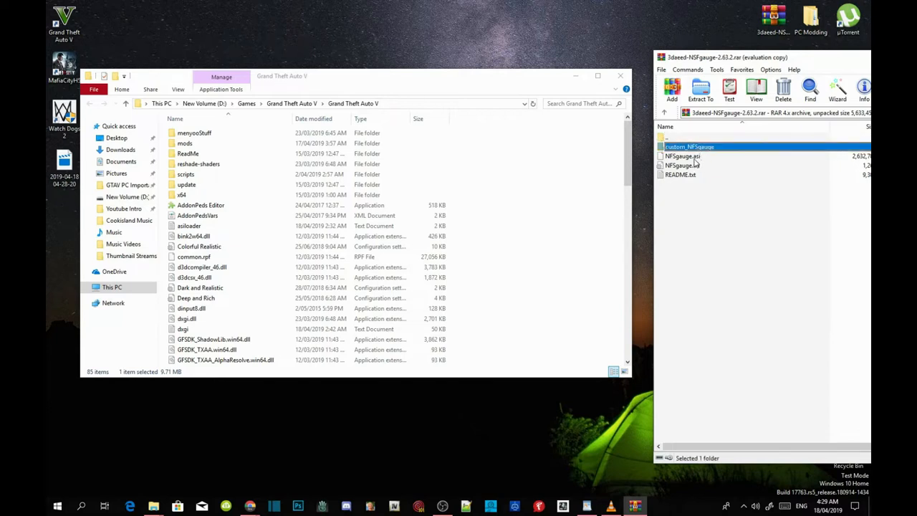
pyautogui.click(682, 154)
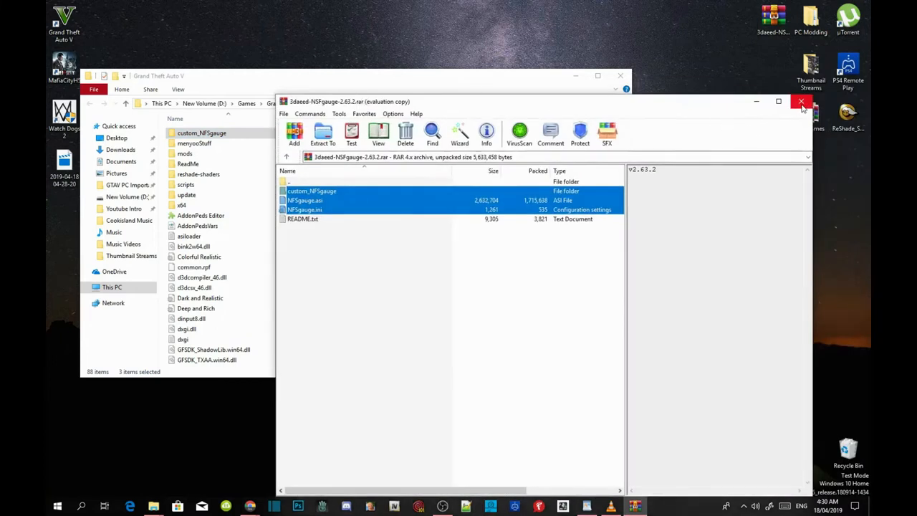
pyautogui.click(802, 100)
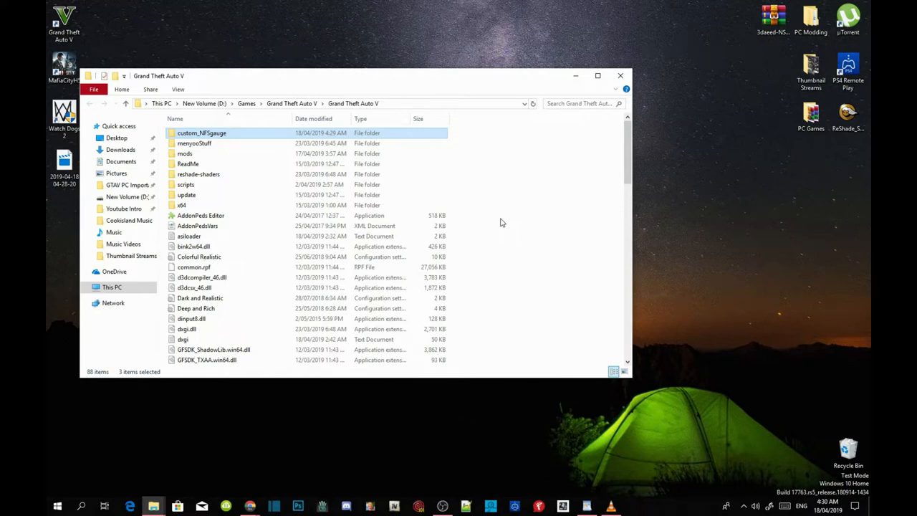
pyautogui.moveTo(542, 229)
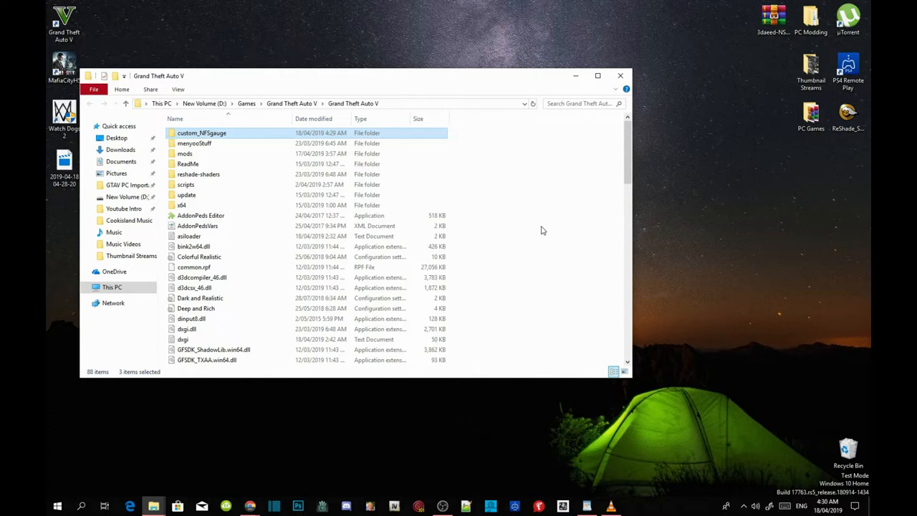
# - Locate NFSgauge.ini in the GTA V folder and edit it with Notepad++
pyautogui.scroll(-3)
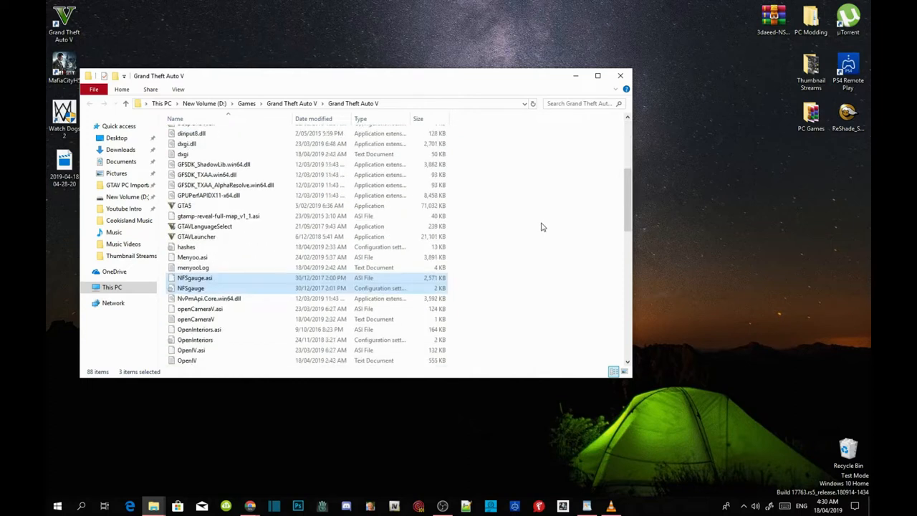
pyautogui.scroll(-3)
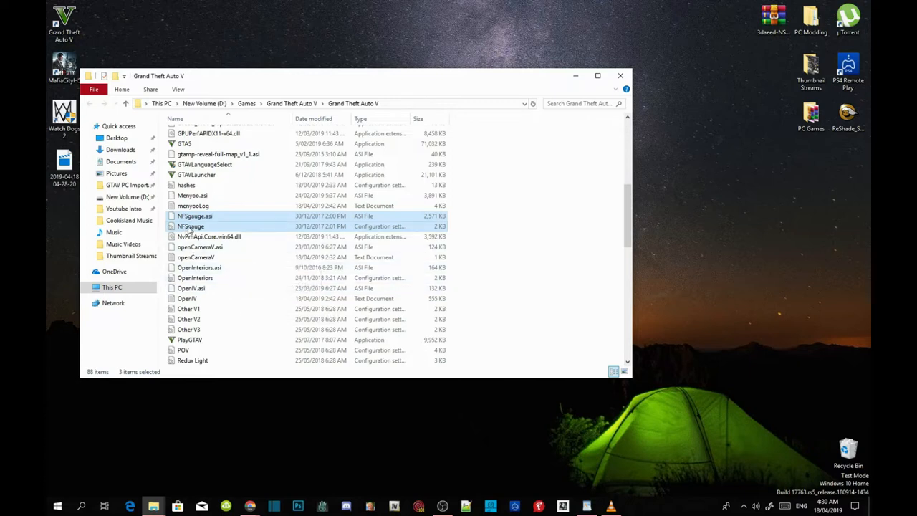
pyautogui.click(192, 226)
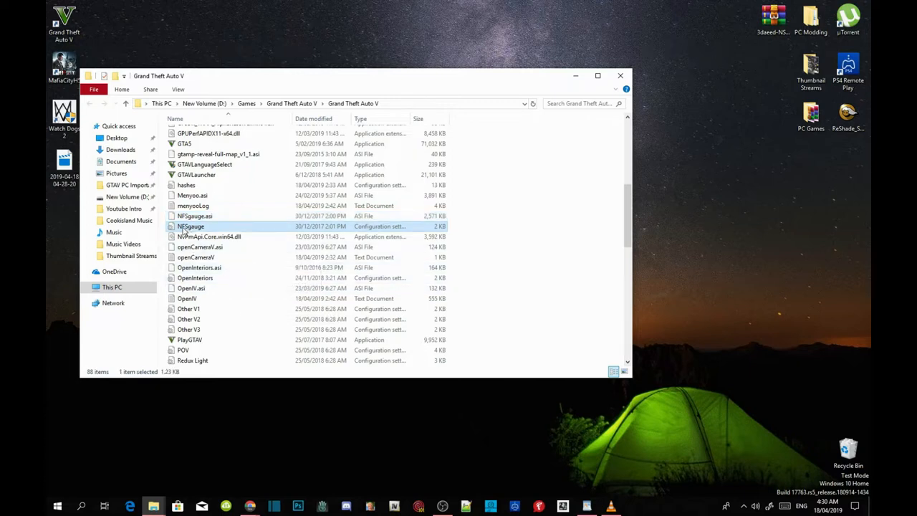
pyautogui.rightClick(190, 226)
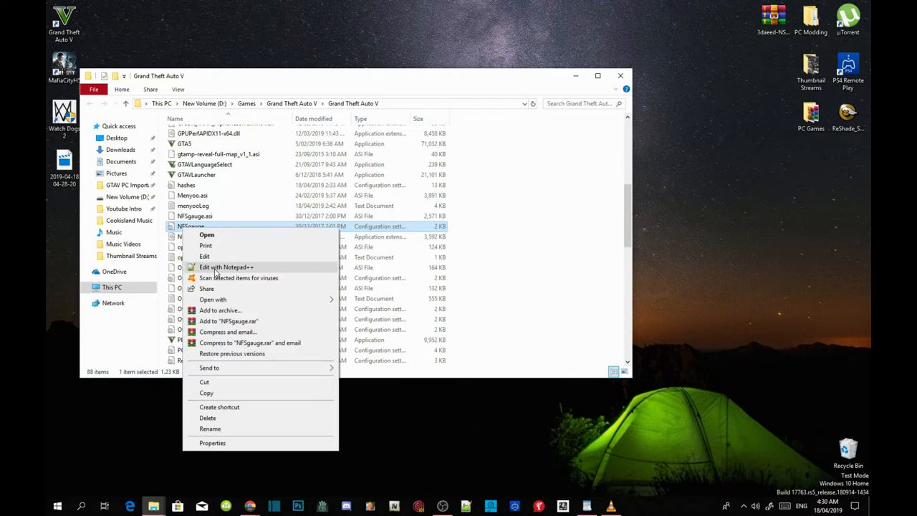
pyautogui.click(227, 266)
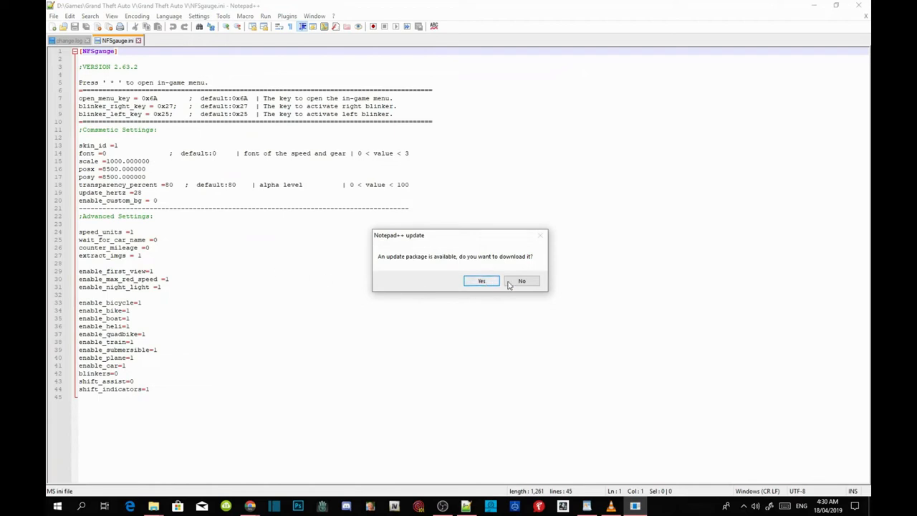
# - Decline the Notepad++ update, change the in-game menu key note in NFSgauge.ini, and close the editor
pyautogui.click(521, 279)
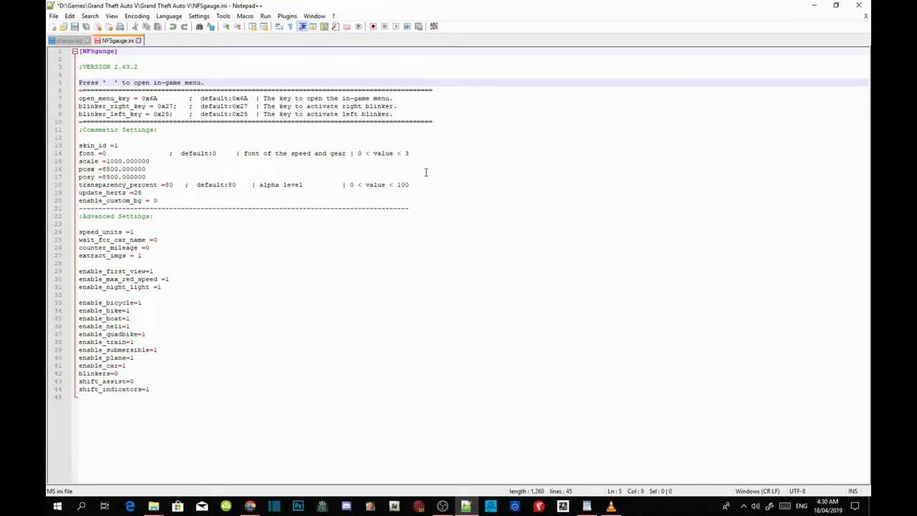
pyautogui.write('B')
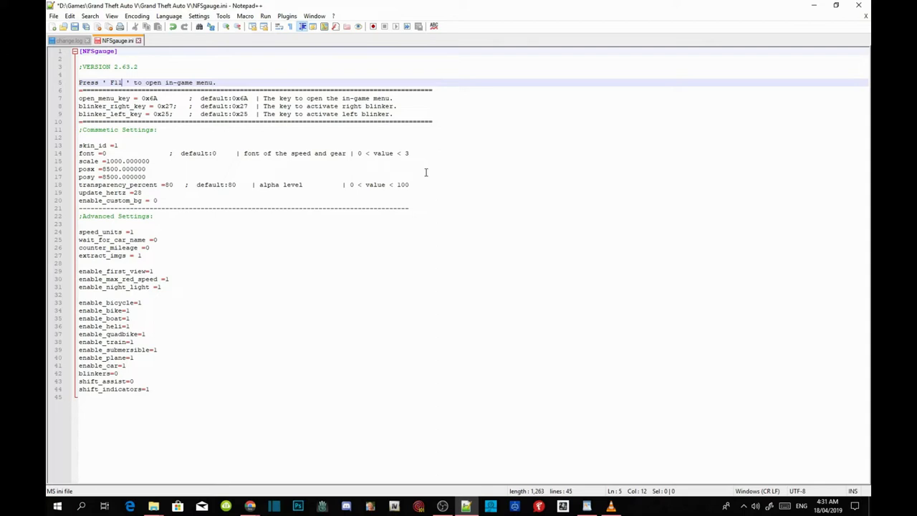
pyautogui.moveTo(416, 192)
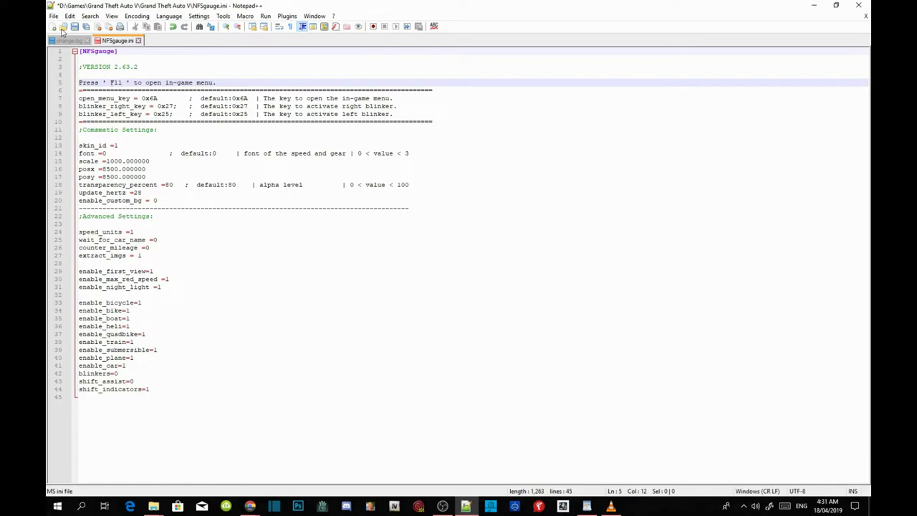
pyautogui.moveTo(74, 26)
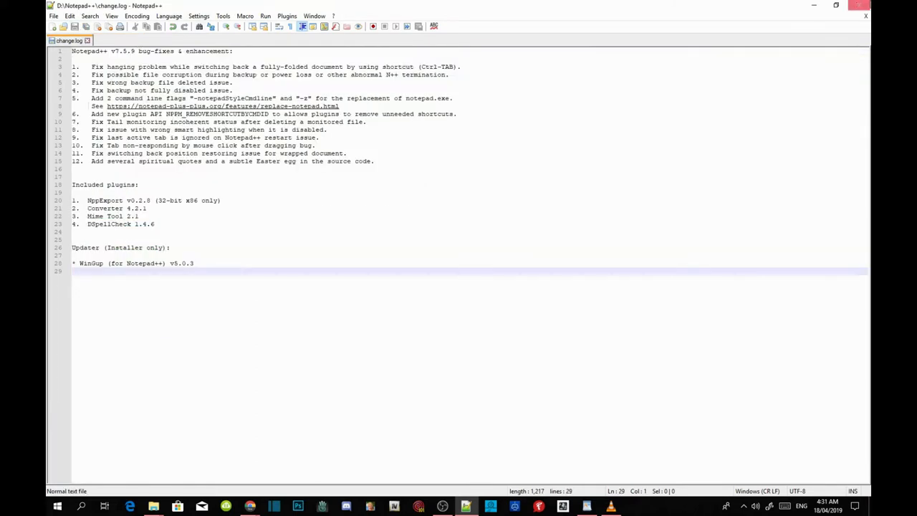
pyautogui.click(154, 507)
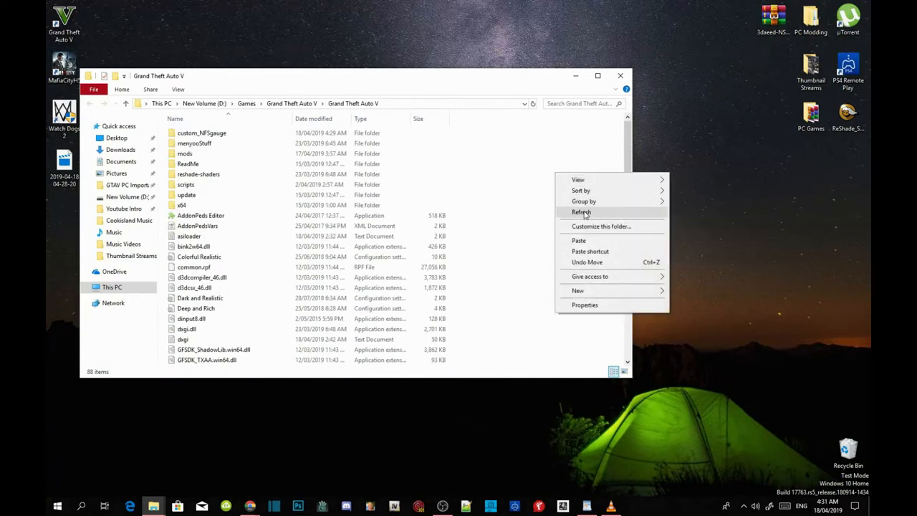
# - Refresh the Grand Theft Auto V folder listing and close the Explorer window
pyautogui.click(581, 212)
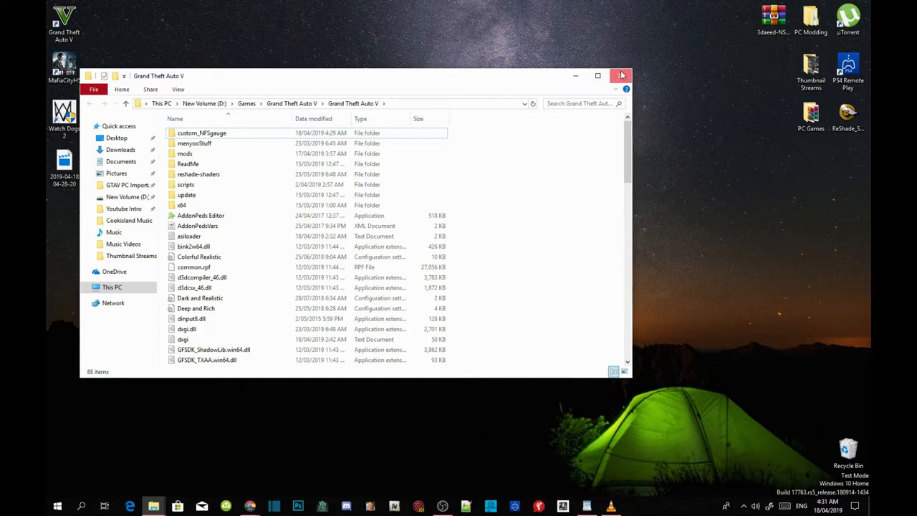
pyautogui.click(620, 75)
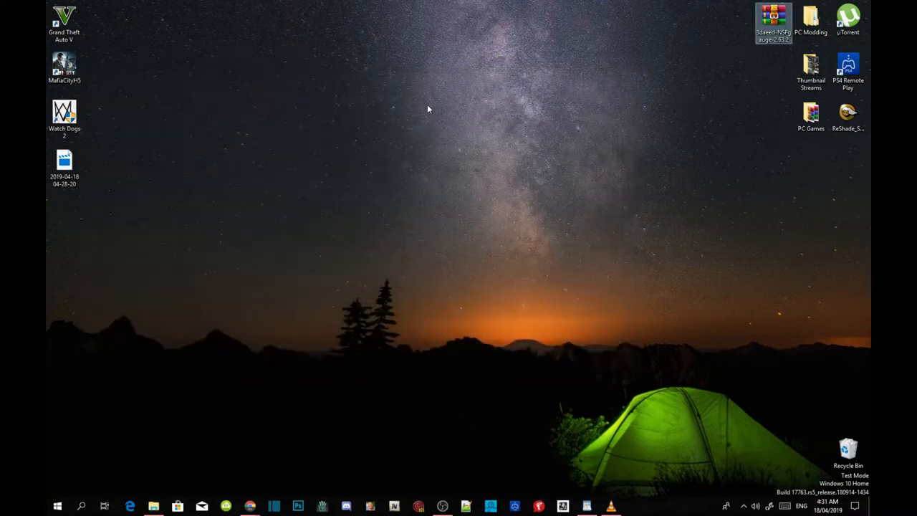
pyautogui.rightClick(429, 109)
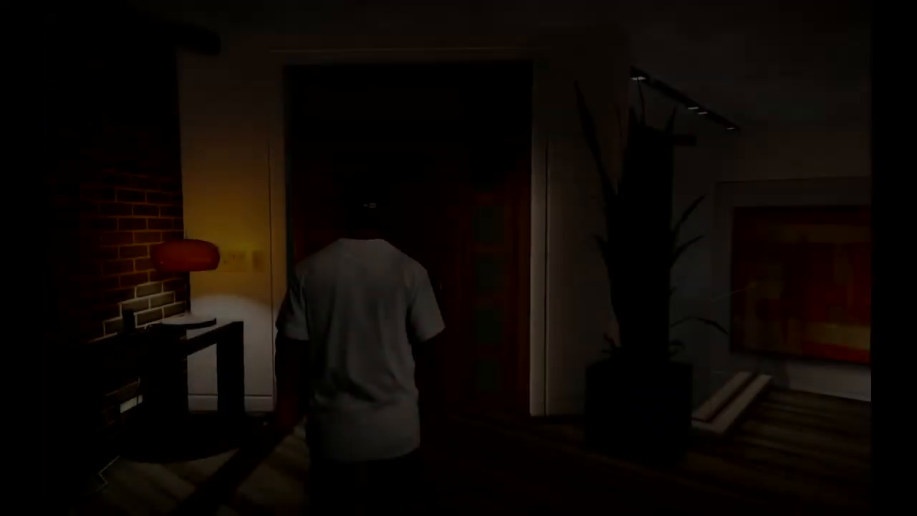
# - Drive off in a car and bring up the NFS:Speedometer menu with the configured key
pyautogui.press('w')
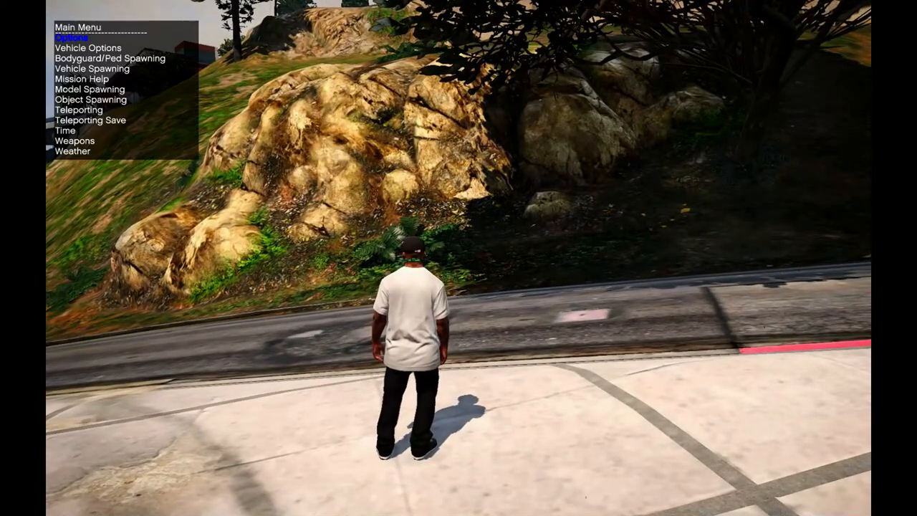
pyautogui.press('down')
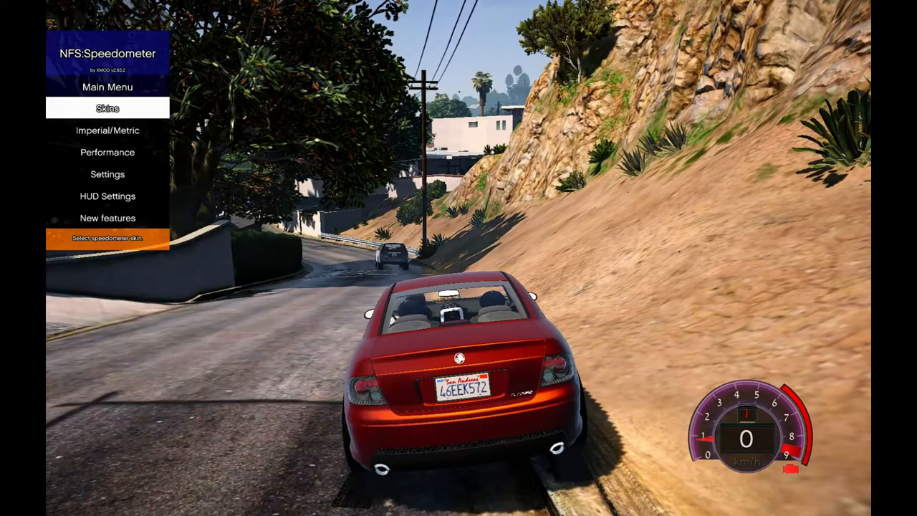
# - From Skins, cycle the gauge through NFS:2015, Modern, NFS:HP2010, NFS:2015 again and finish on Modern
pyautogui.click(108, 109)
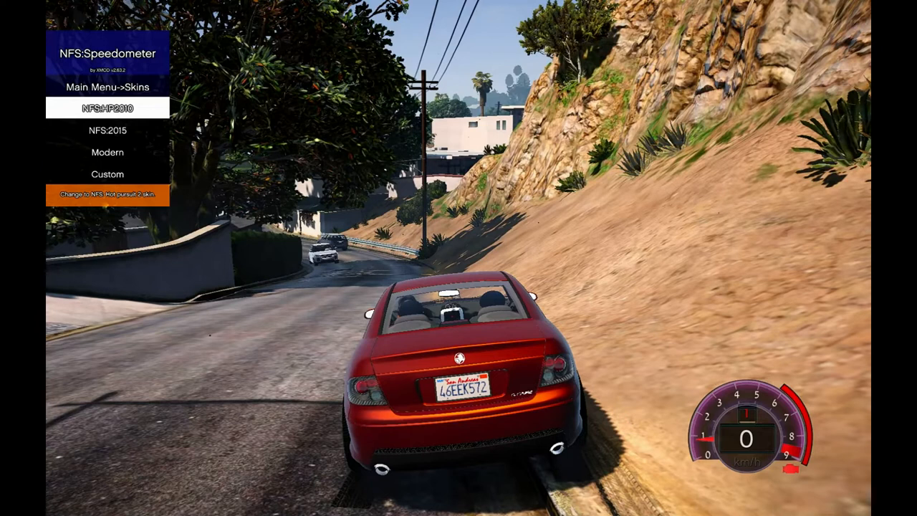
pyautogui.click(107, 129)
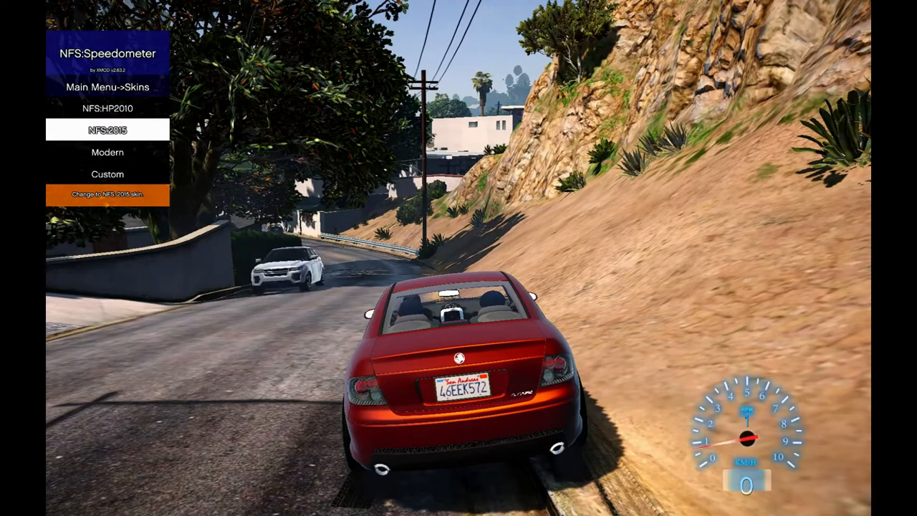
pyautogui.click(107, 152)
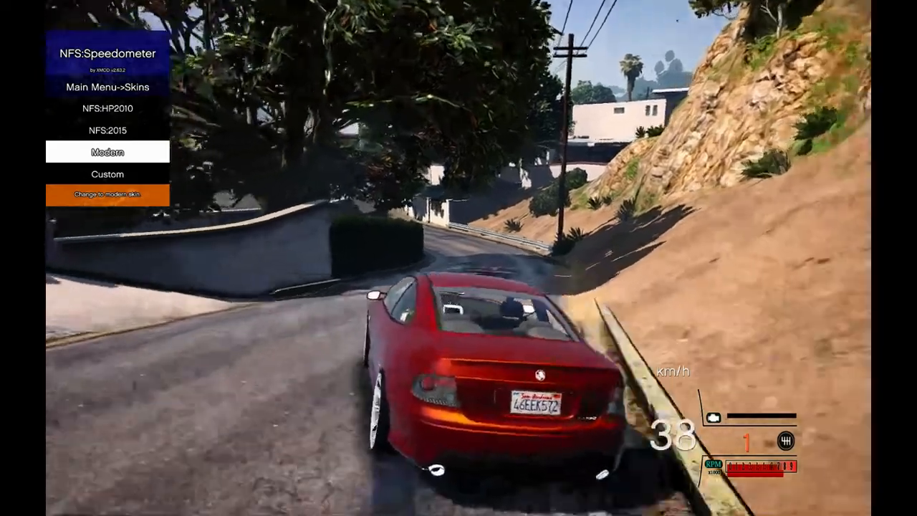
pyautogui.click(108, 173)
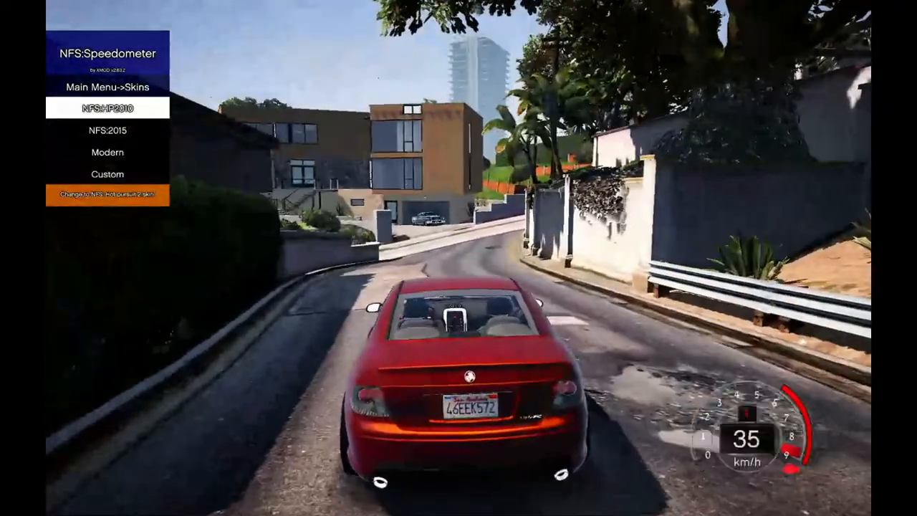
pyautogui.click(107, 131)
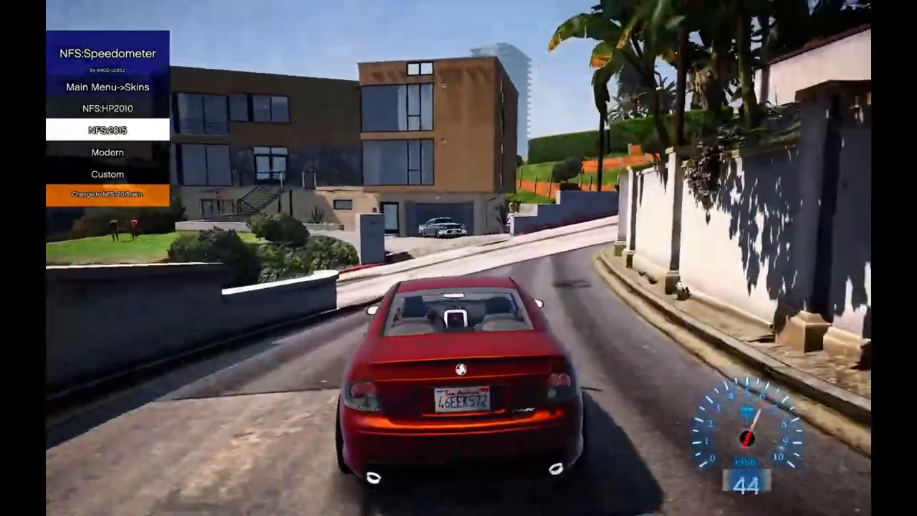
pyautogui.click(106, 152)
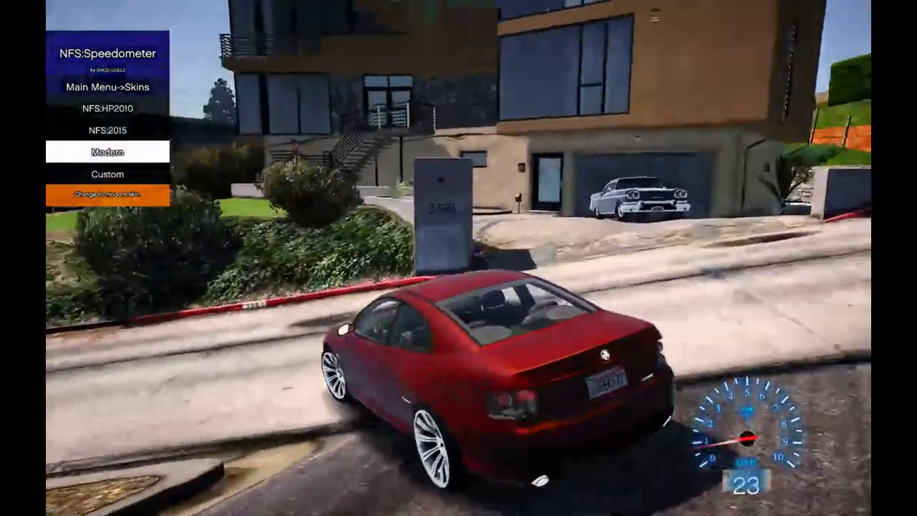